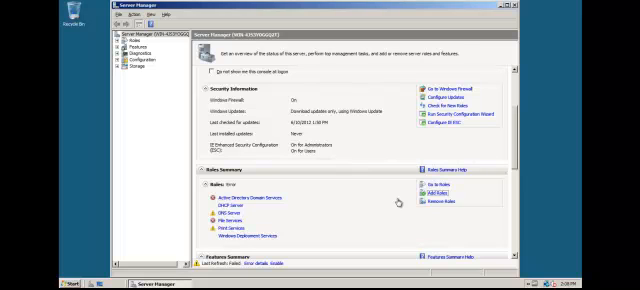
mouse_move(371, 216)
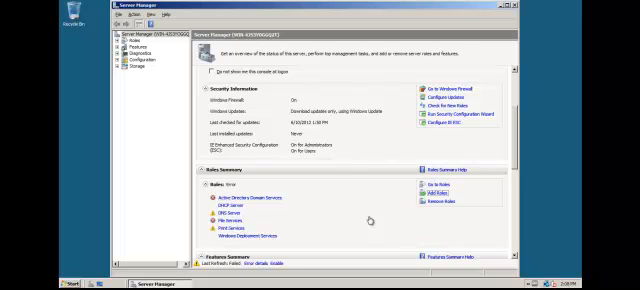
Open the Start menu to reach Administrative Tools listing IIS Manager.
left_click(20, 283)
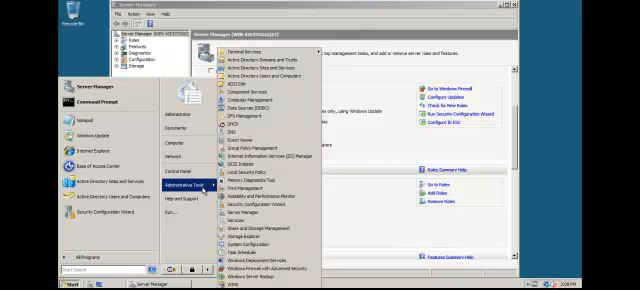
mouse_move(245, 201)
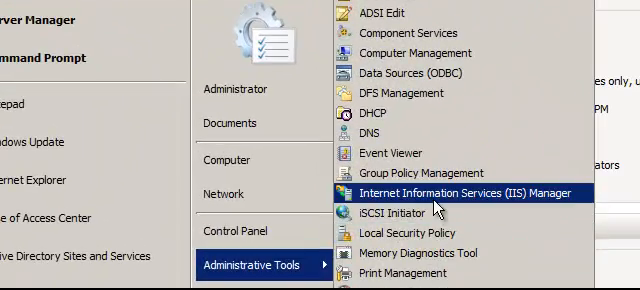
Launch Internet Information Services (IIS) Manager from Administrative Tools.
left_click(454, 192)
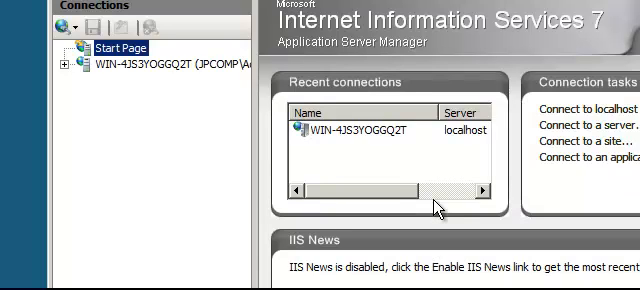
mouse_move(66, 70)
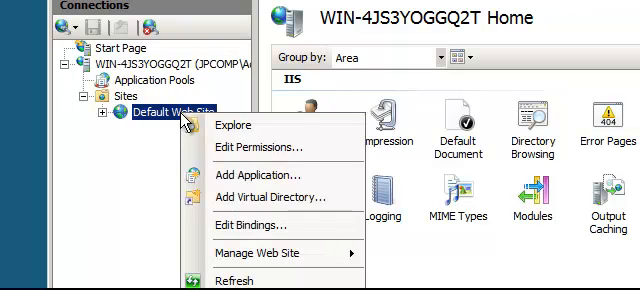
Add a virtual directory under Default Web Site and confirm its creation.
left_click(267, 196)
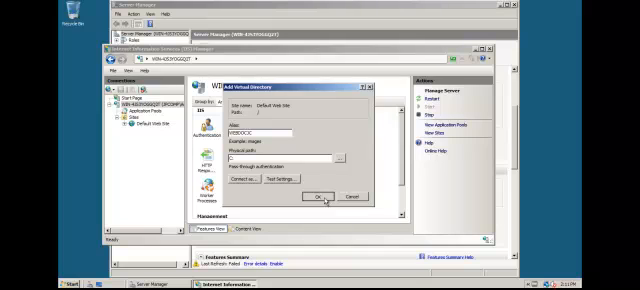
left_click(319, 195)
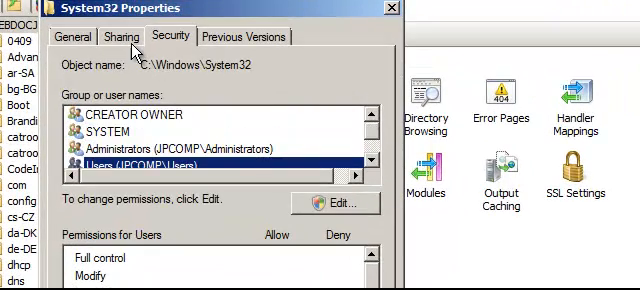
Toggle Share this folder on then off for System32 in Advanced Sharing.
left_click(123, 36)
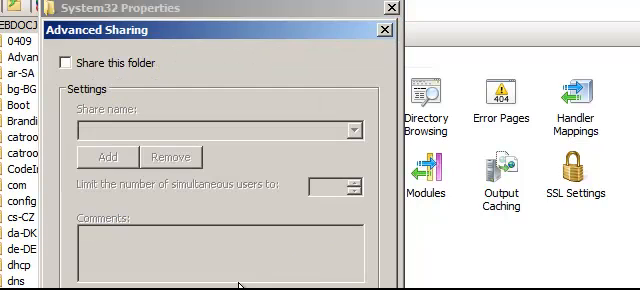
left_click(73, 62)
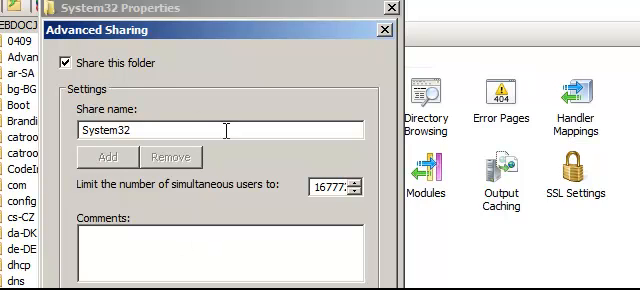
left_click(72, 62)
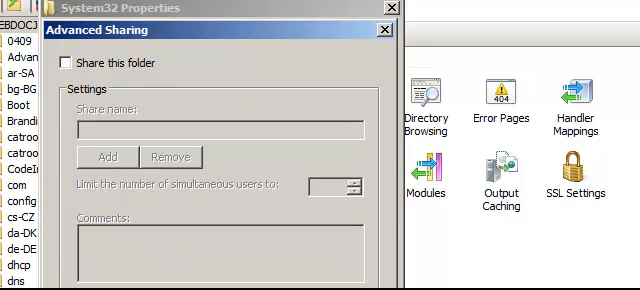